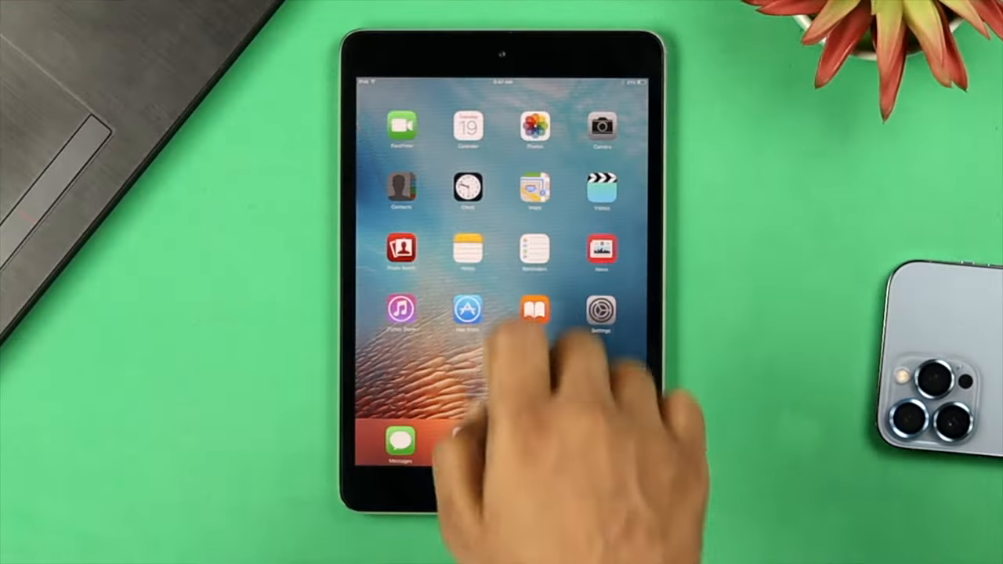
# Step: Put the connected iPad mini into recovery mode so iTunes detects it
pyautogui.click(401, 191)
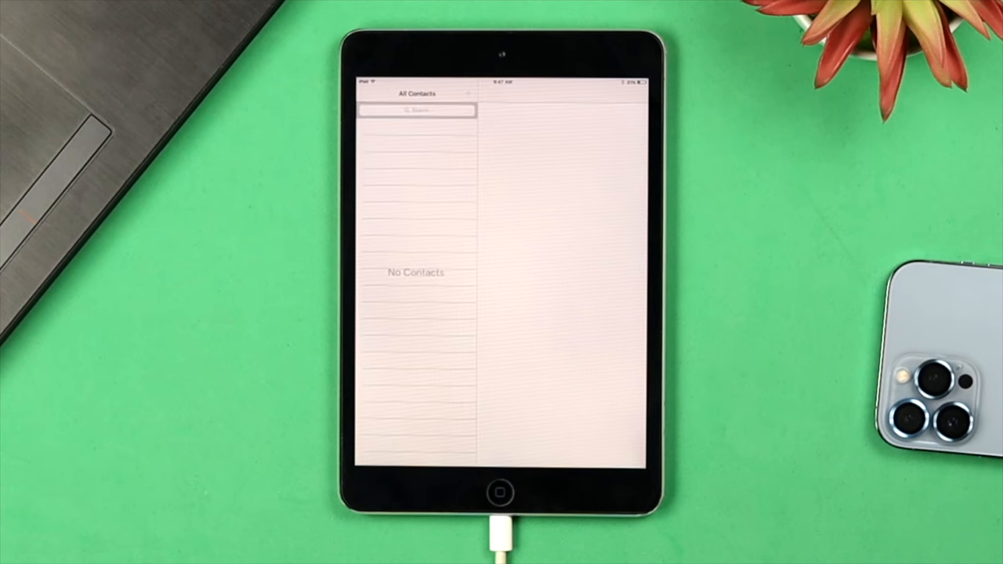
pyautogui.click(498, 495)
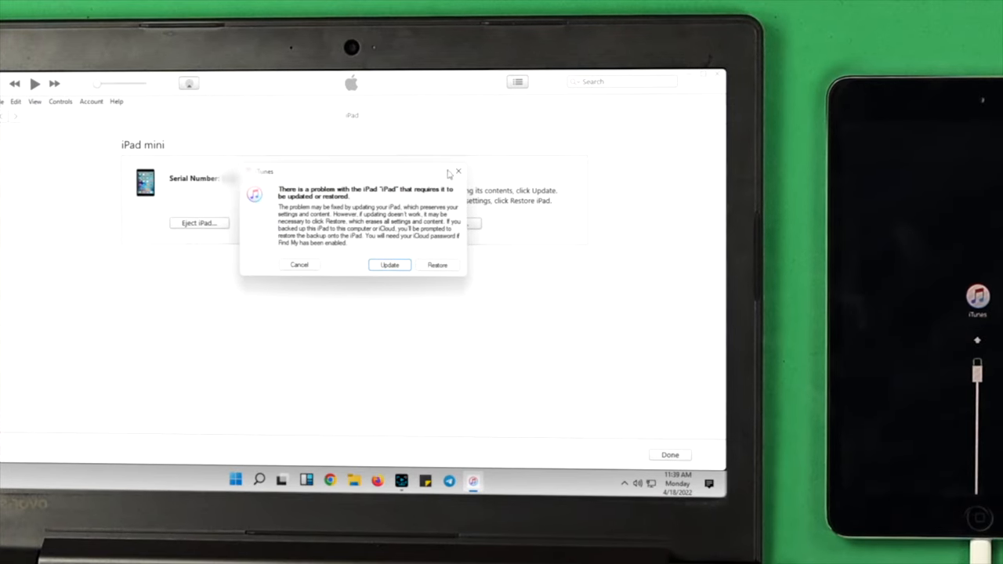
# Step: Choose Update (keeping contents), confirm it, and accept the iOS 9.3.5 release notes
pyautogui.click(299, 263)
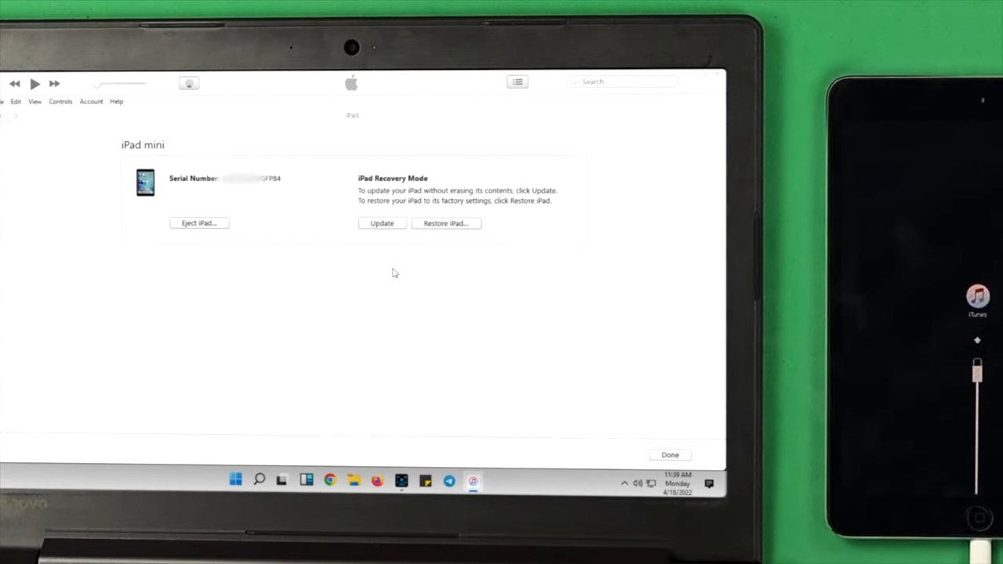
pyautogui.click(383, 223)
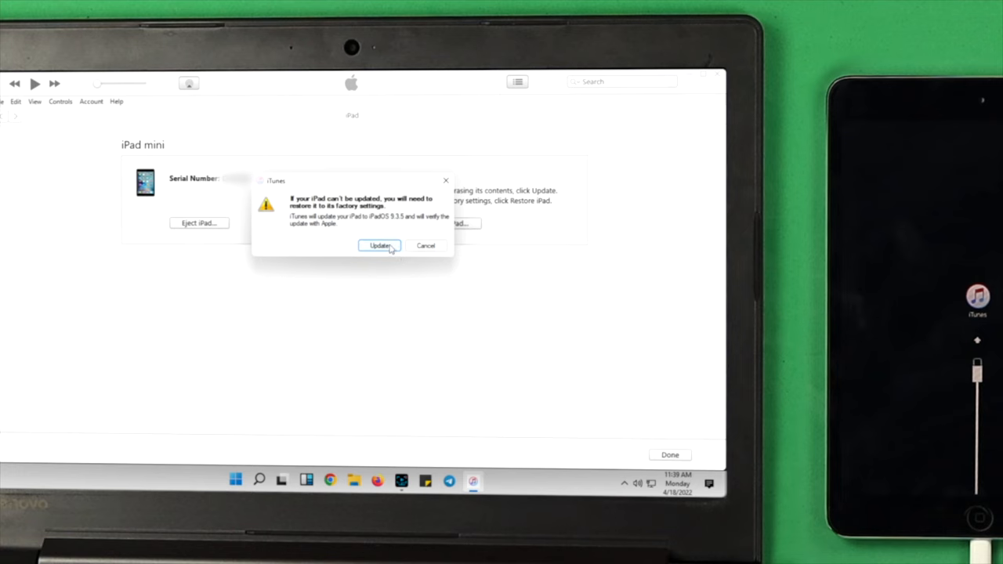
pyautogui.click(379, 245)
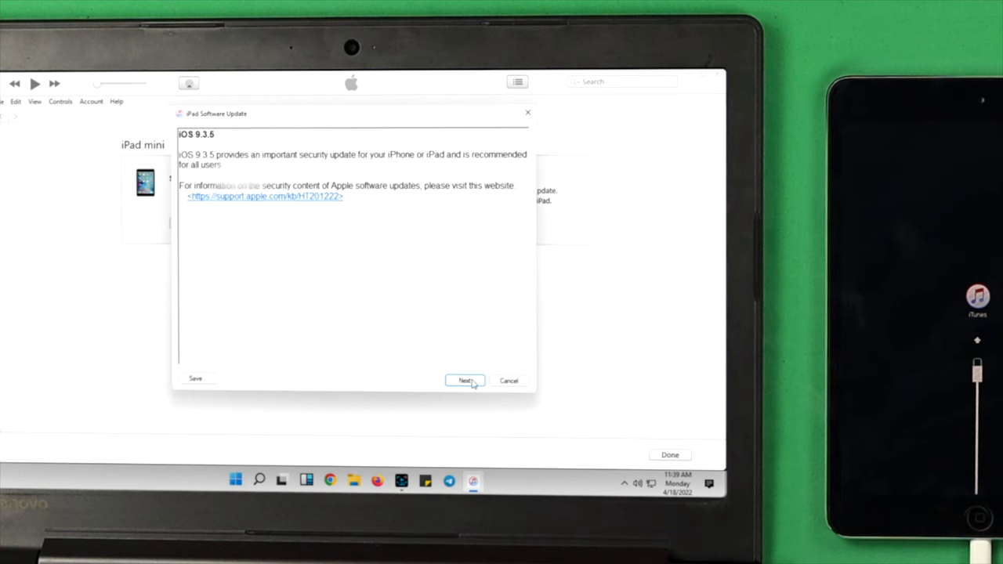
pyautogui.click(463, 381)
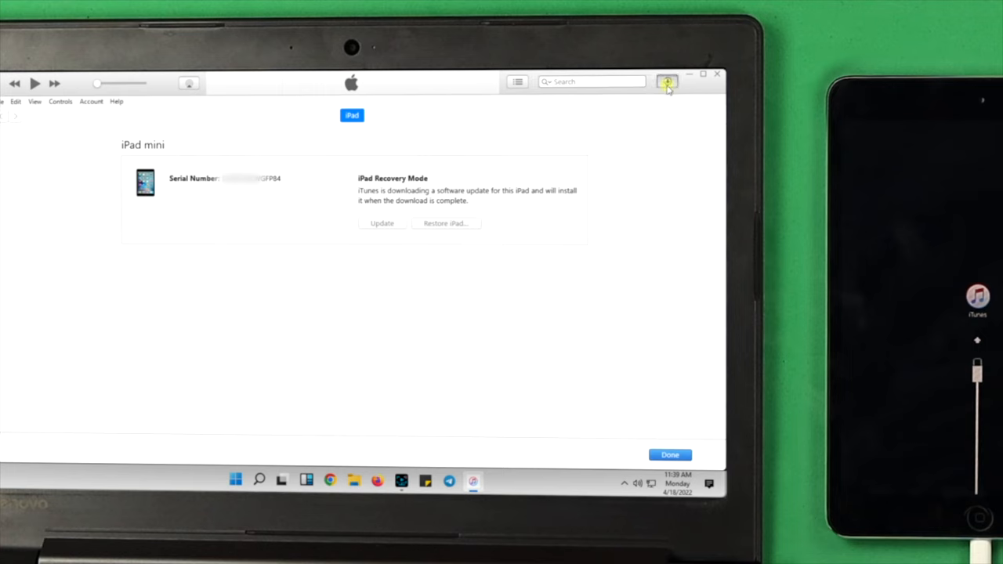
# Step: Watch the update download finish, then launch Contacts on the rebooted iPad to verify it works
pyautogui.click(667, 82)
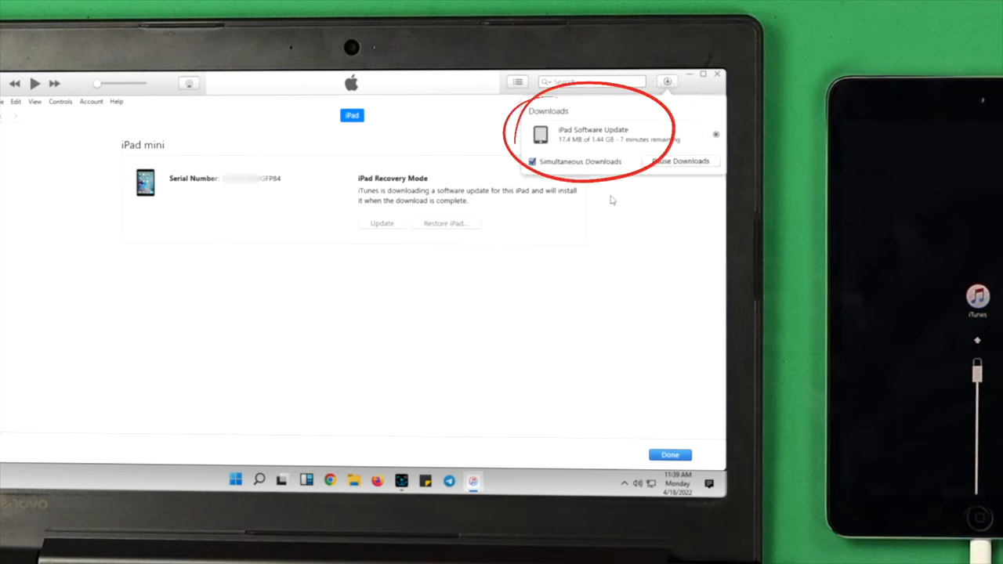
pyautogui.moveTo(574, 273)
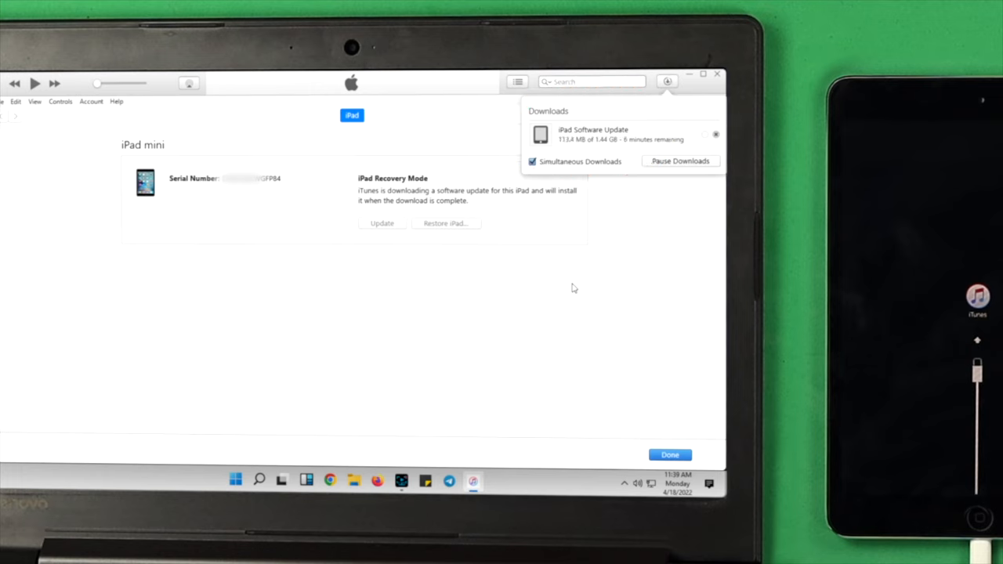
pyautogui.moveTo(599, 250)
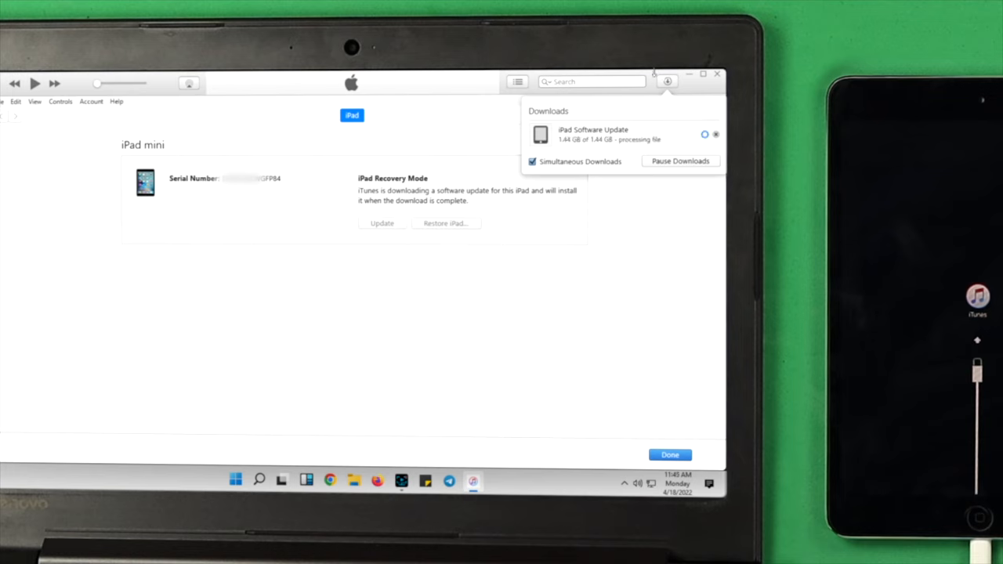
pyautogui.moveTo(592, 147)
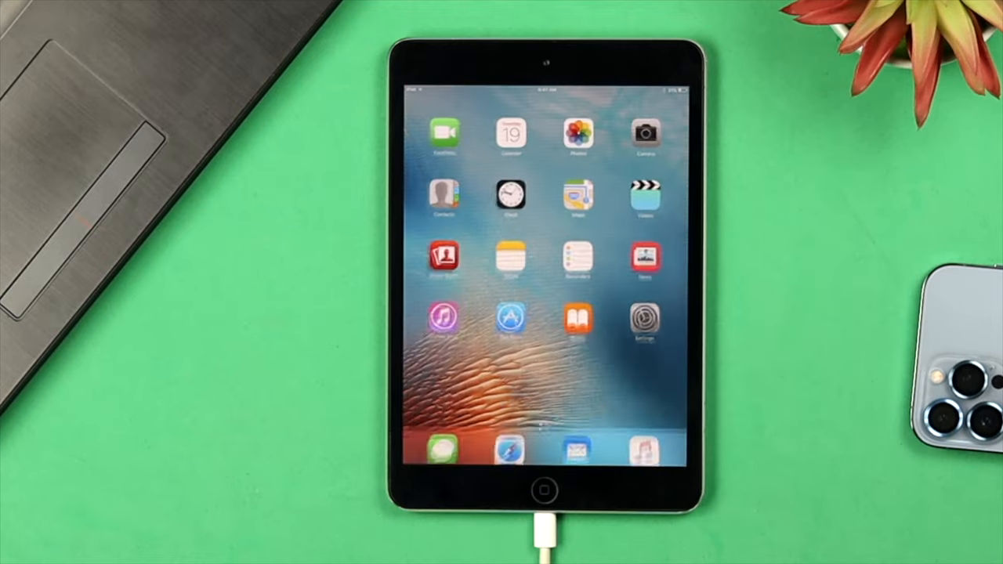
pyautogui.click(443, 194)
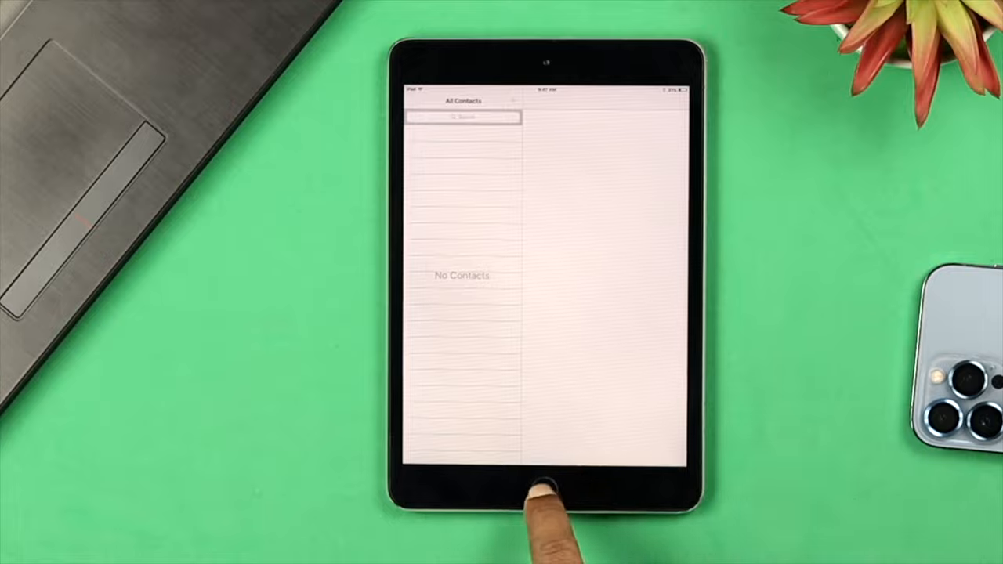